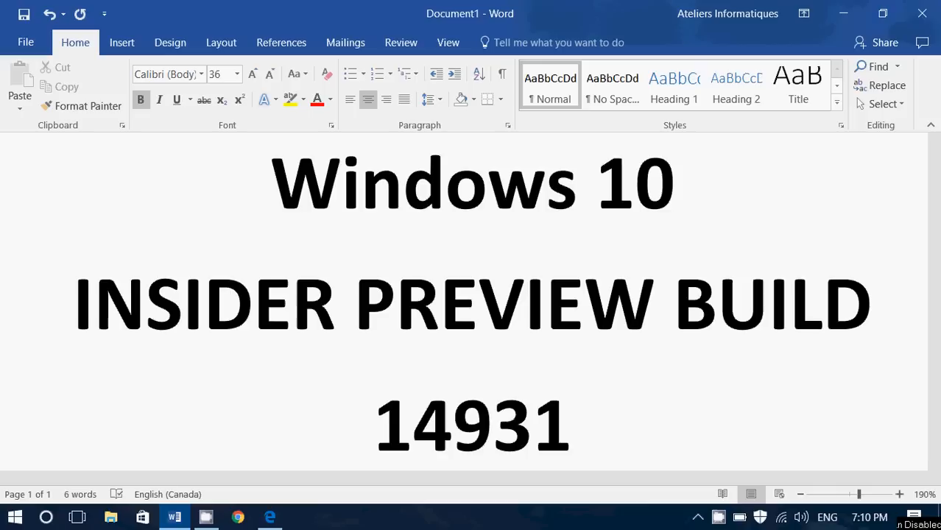
mouse_move(387, 519)
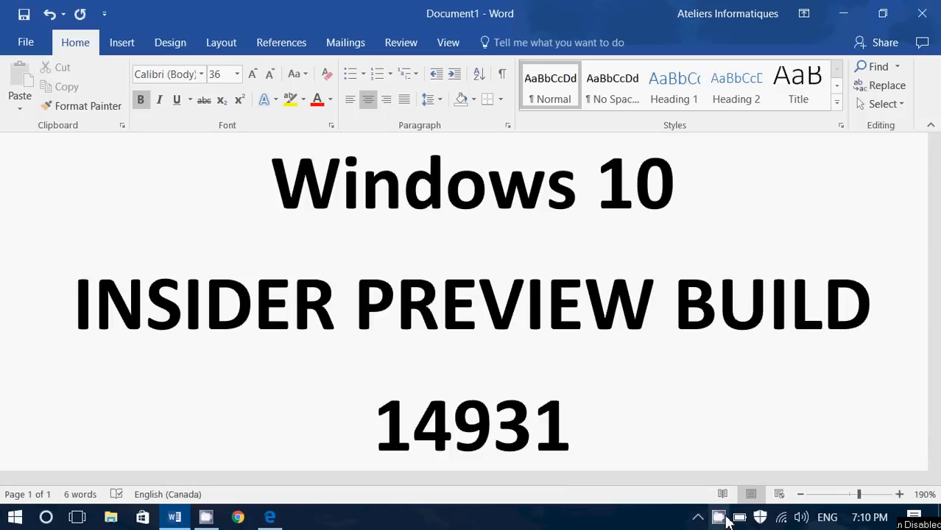
click(721, 517)
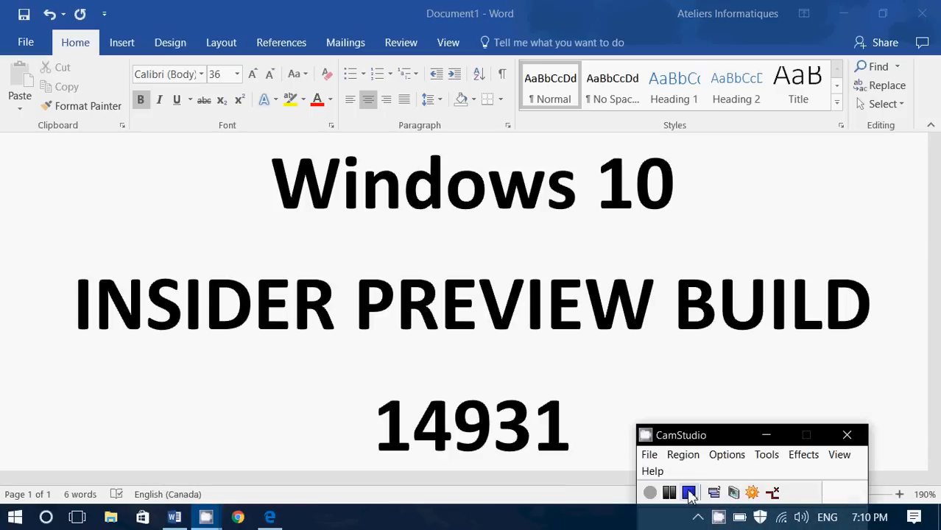